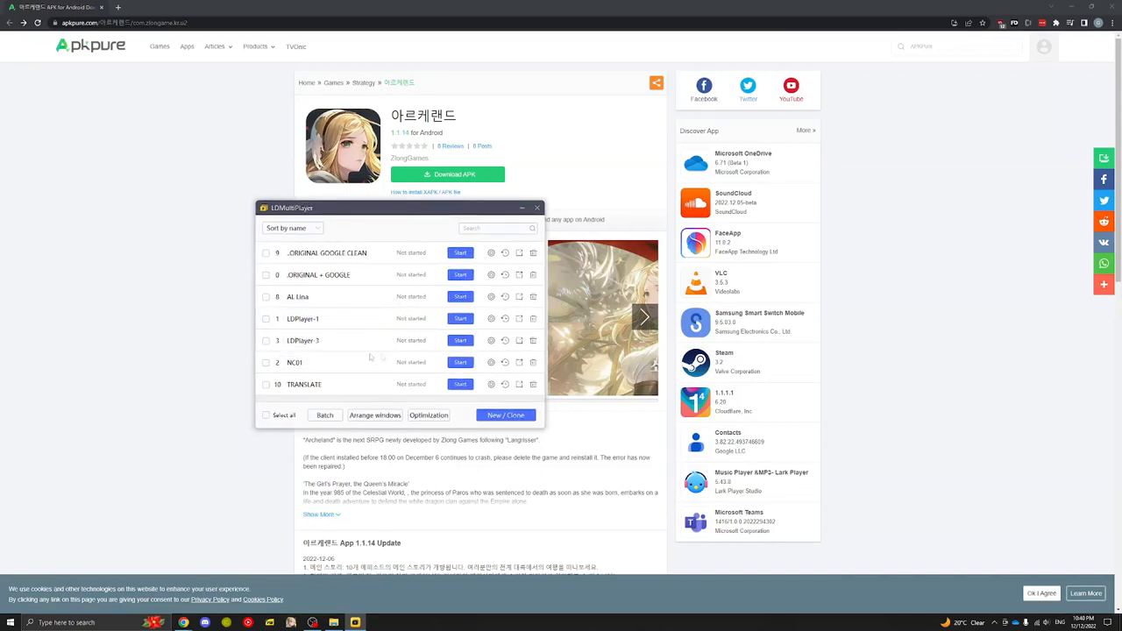
mouse_move(358, 319)
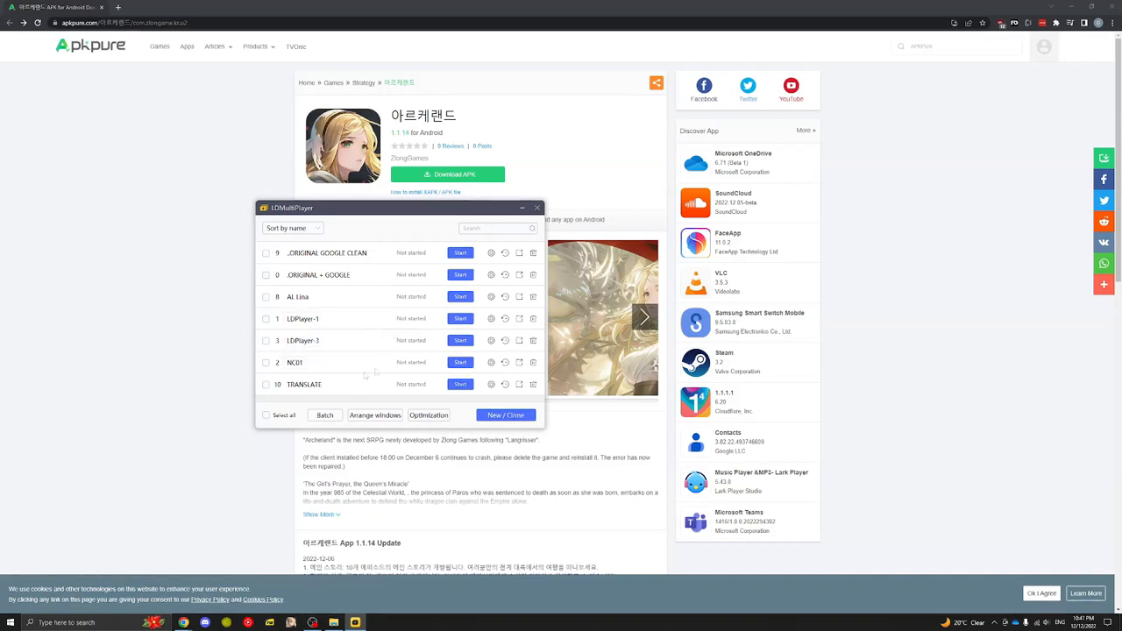
mouse_move(372, 310)
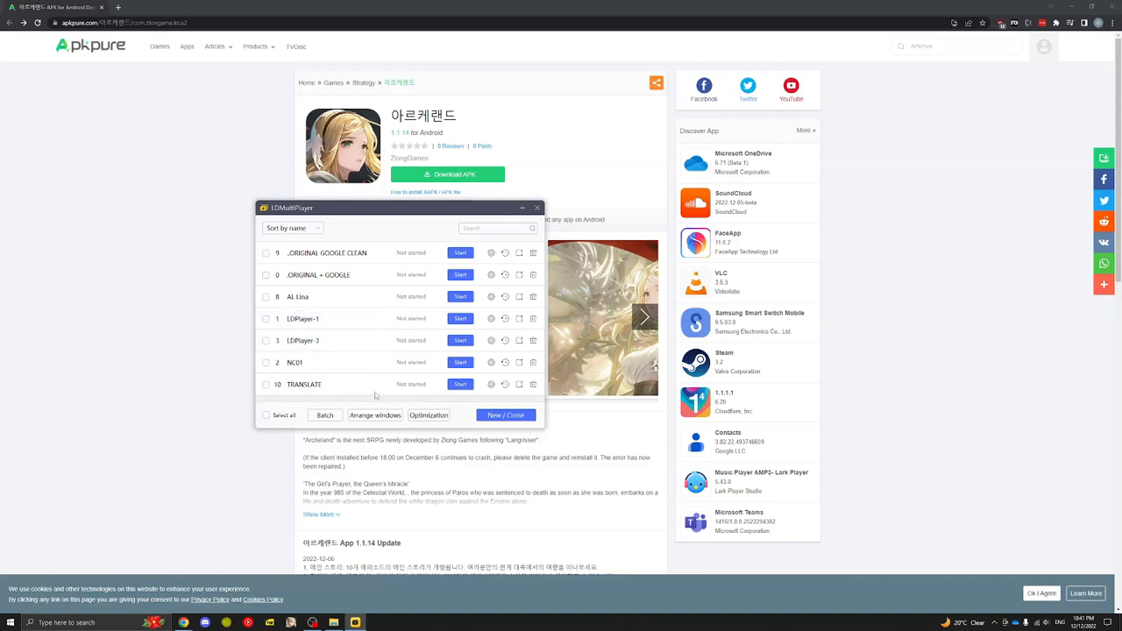
mouse_move(386, 309)
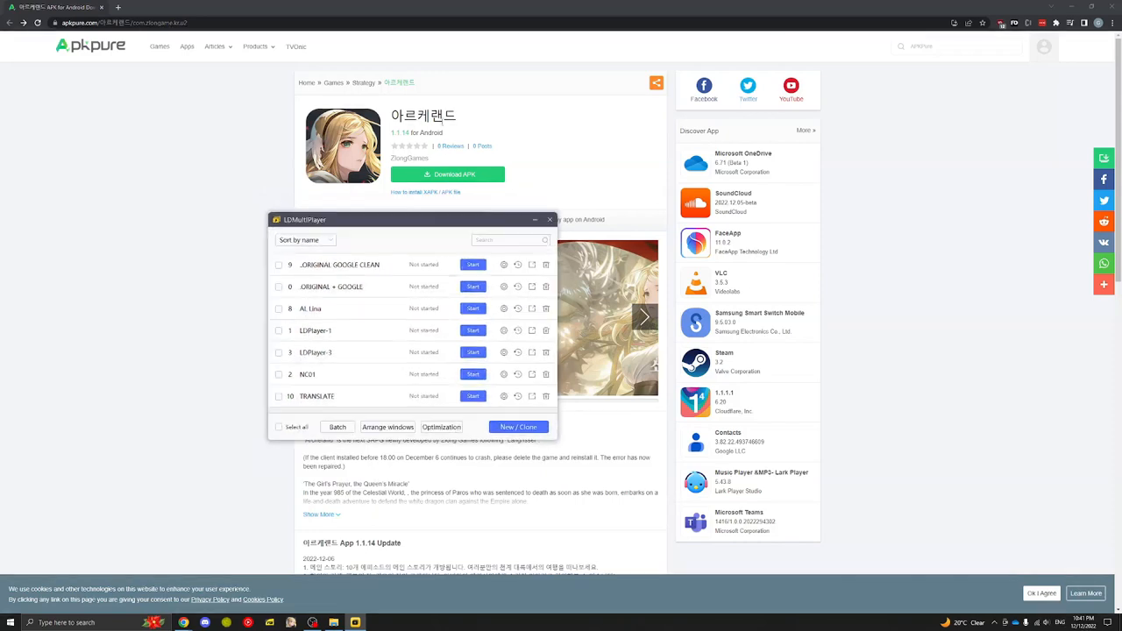
- Create two fresh emulator instances, LDPlayer-4 and LDPlayer-5, via New/Clone > New LDPlayer
drag(412, 219, 389, 210)
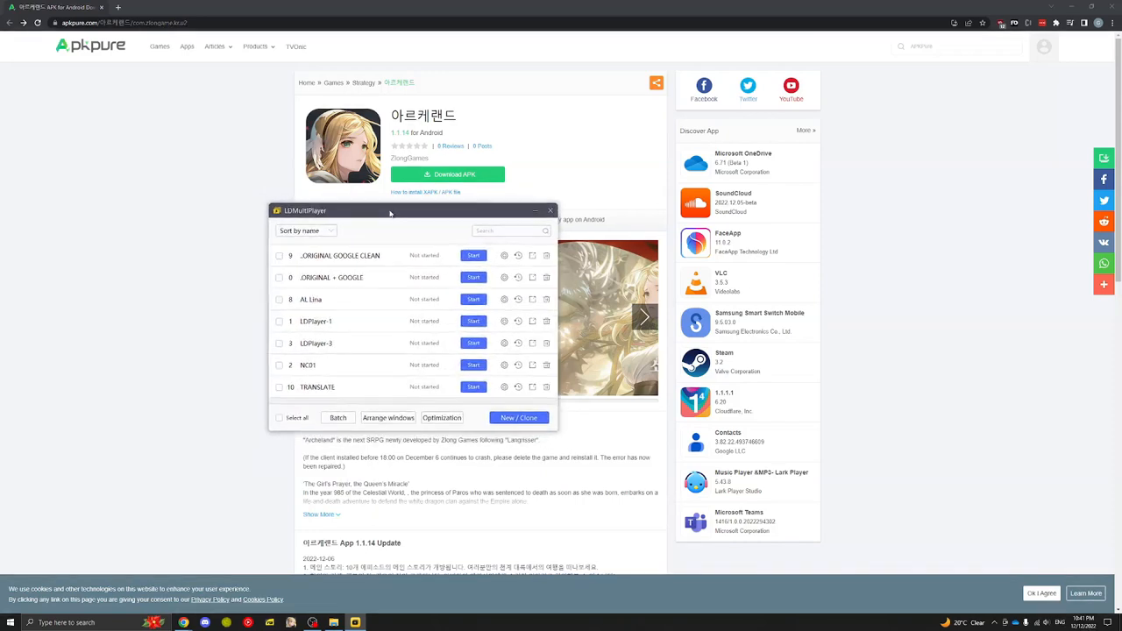
click(519, 418)
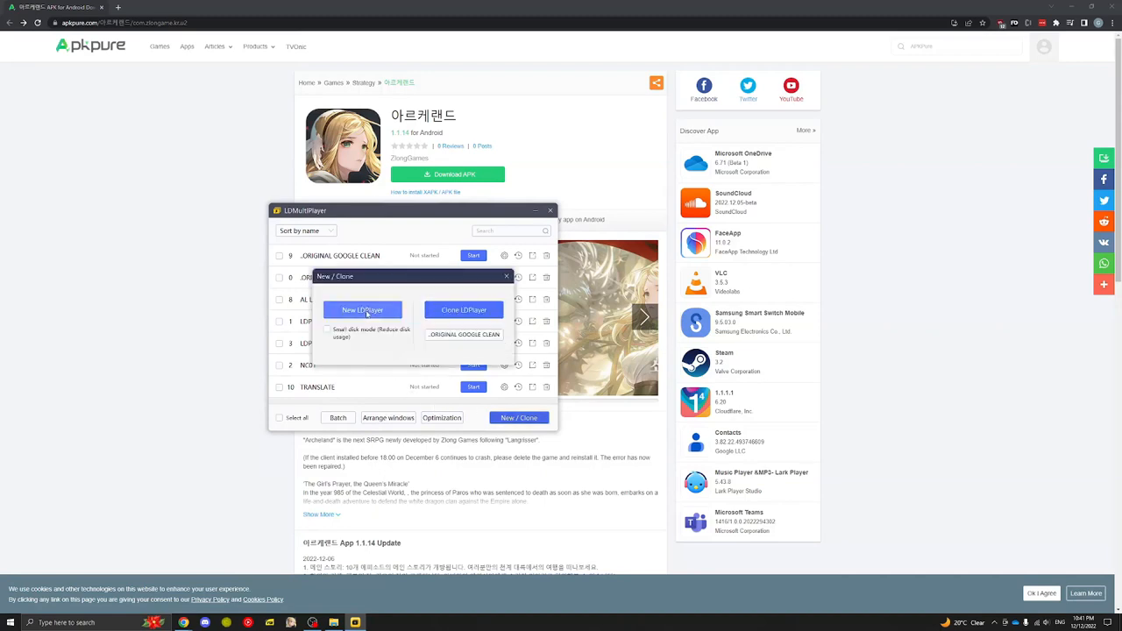
click(505, 277)
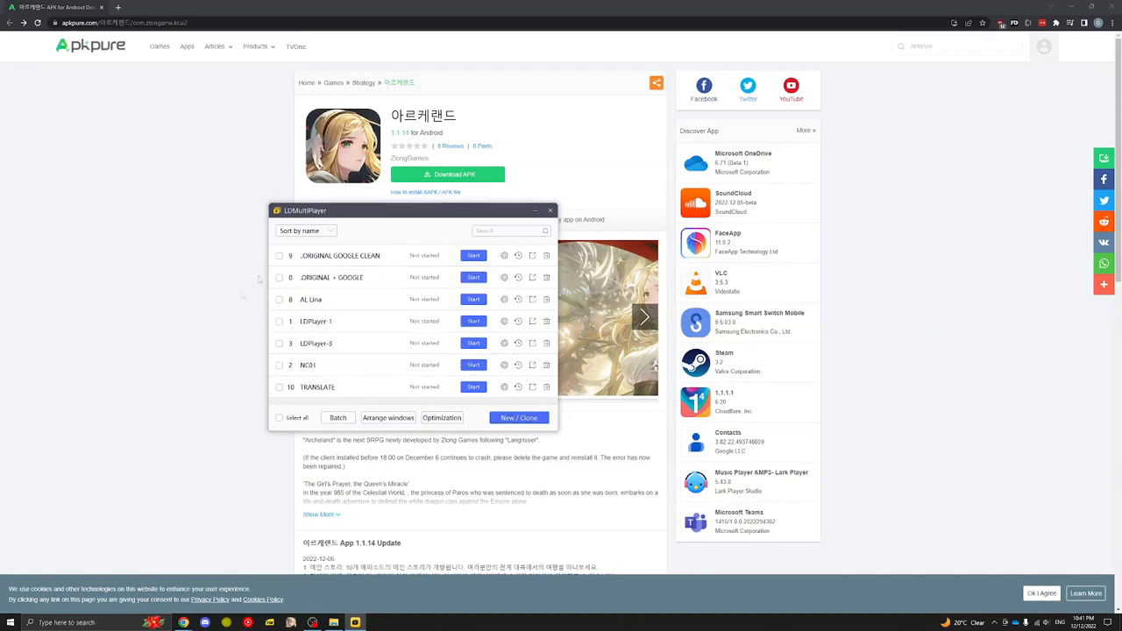
mouse_move(400, 321)
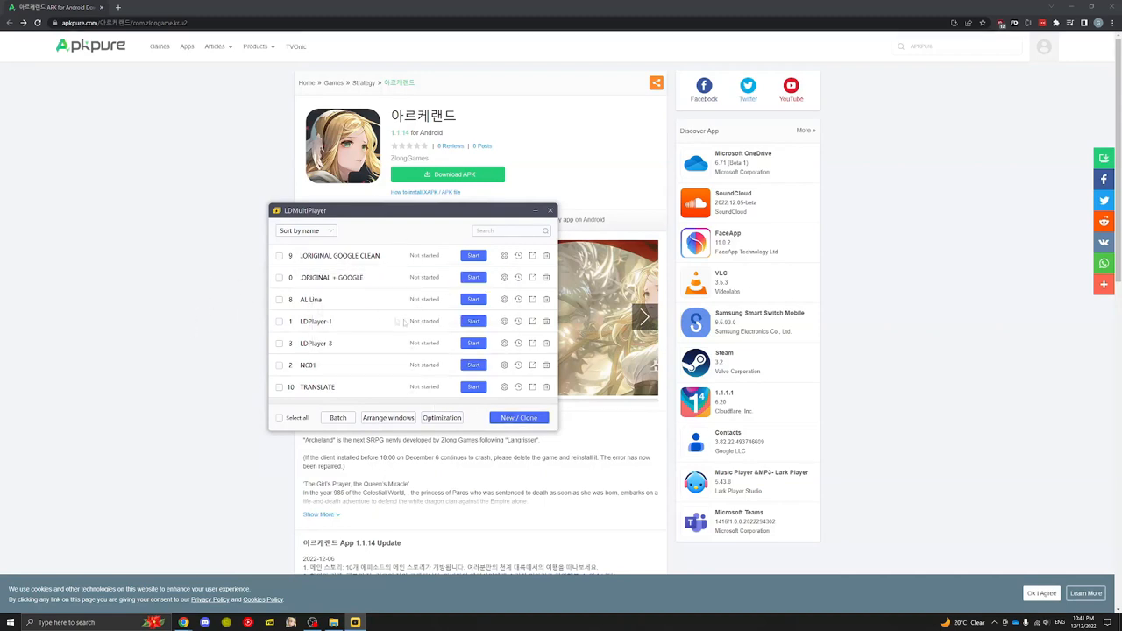
click(519, 417)
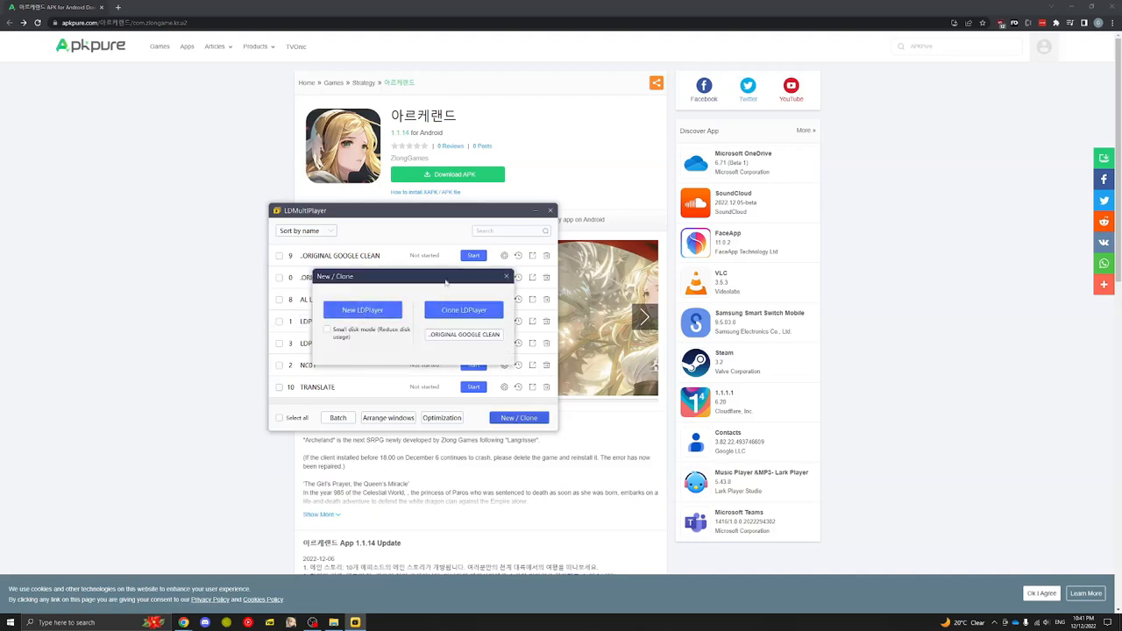
click(505, 277)
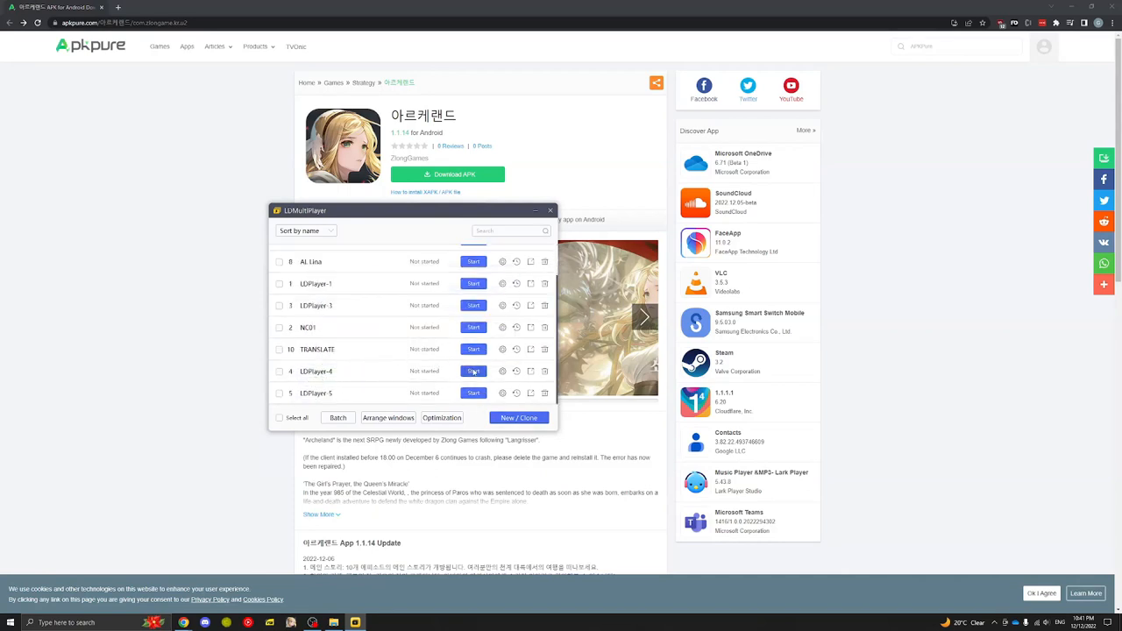
- Boot the LDPlayer-4 instance so the APKPure page shows
click(474, 371)
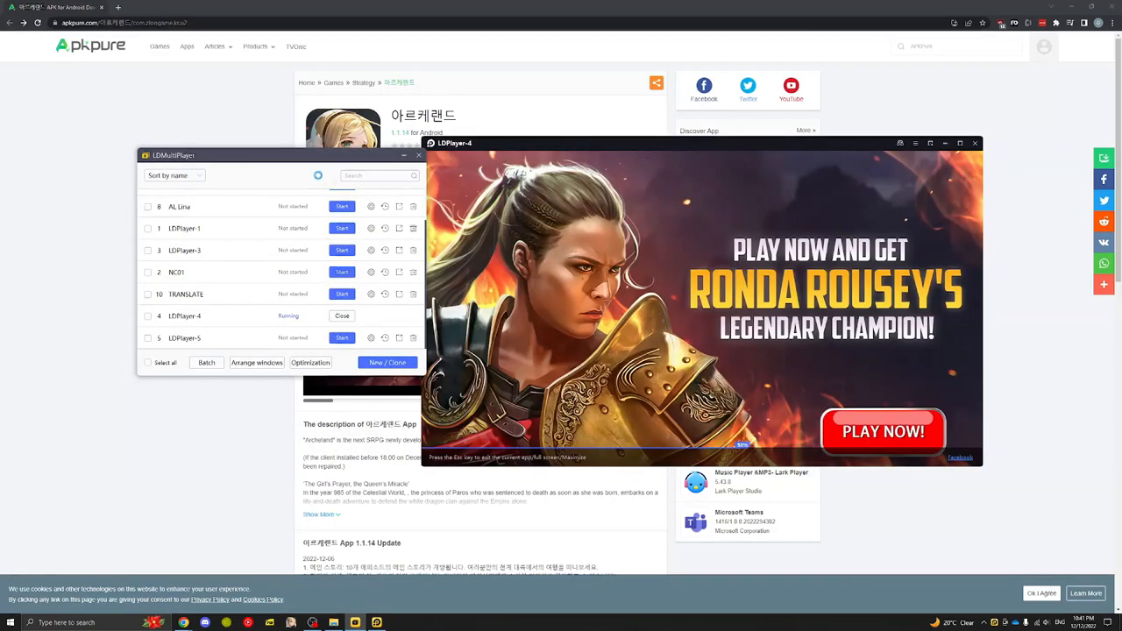
click(340, 337)
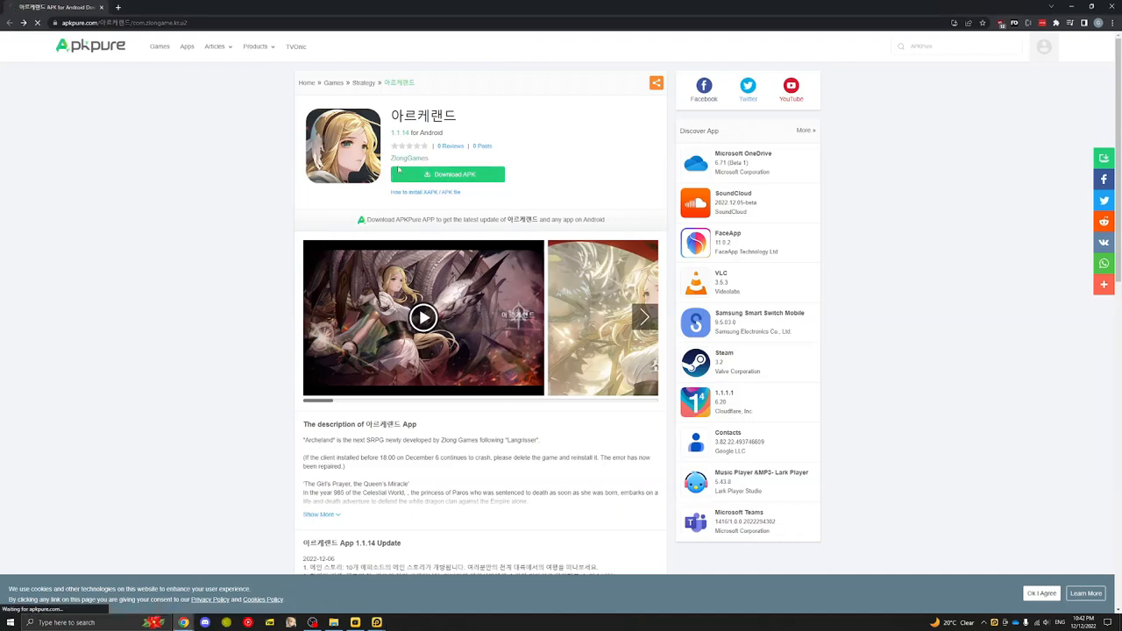
- Start downloading the 아르케랜드 APK file from its APKPure download page
click(449, 174)
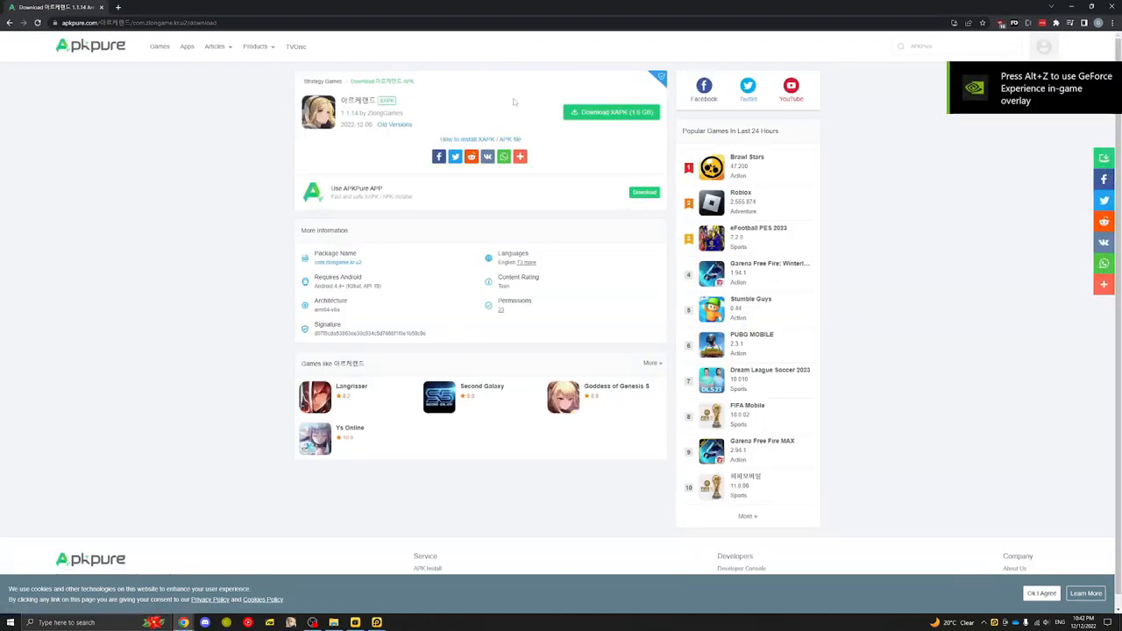
click(610, 110)
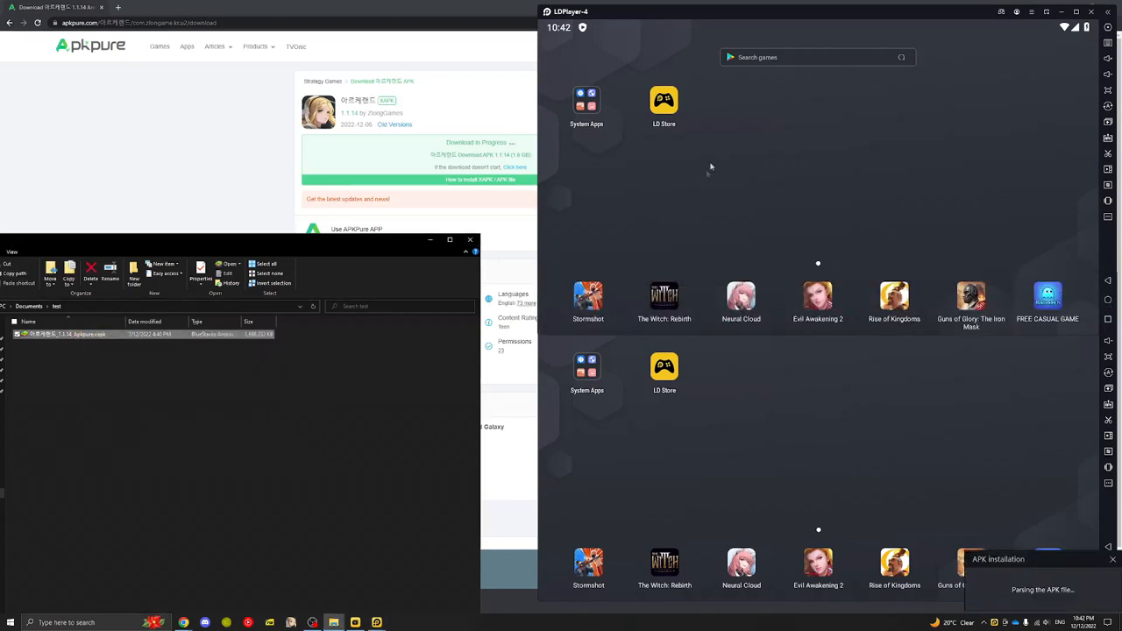
mouse_move(621, 445)
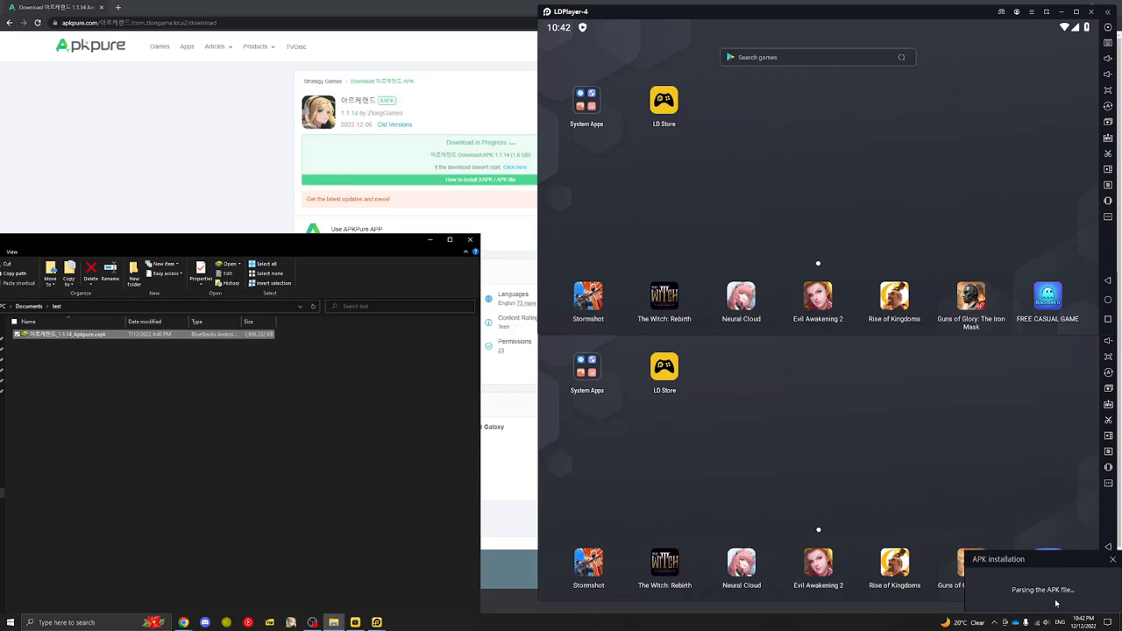
mouse_move(698, 431)
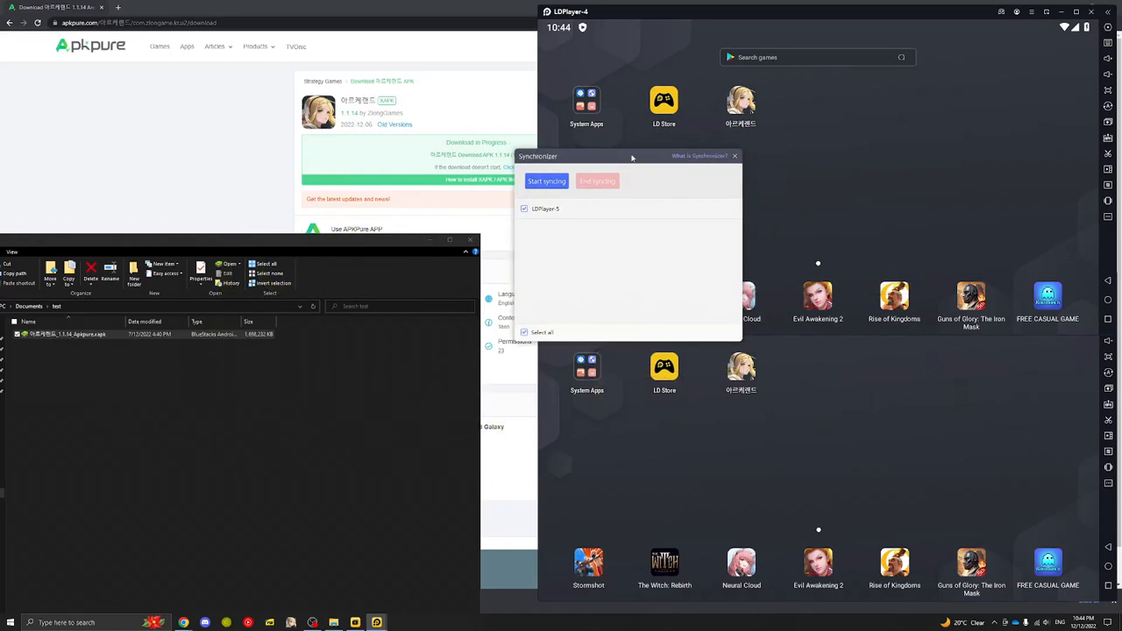
- Start syncing LDPlayer-4 onto LDPlayer-5 and launch 아르케랜드 on both instances
drag(632, 158, 403, 147)
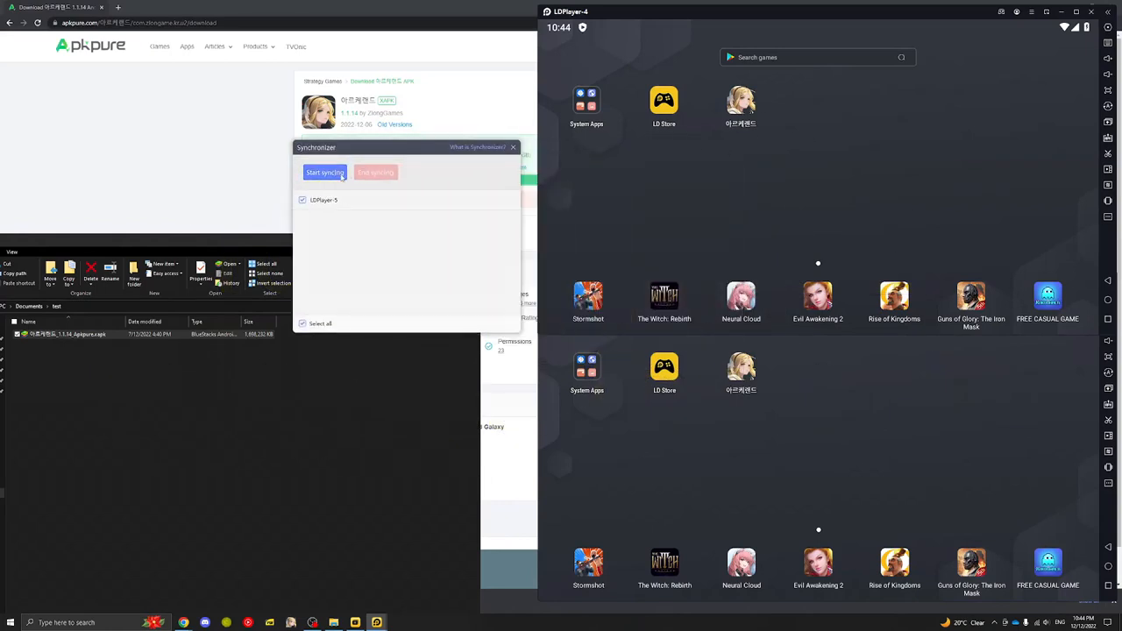
click(325, 172)
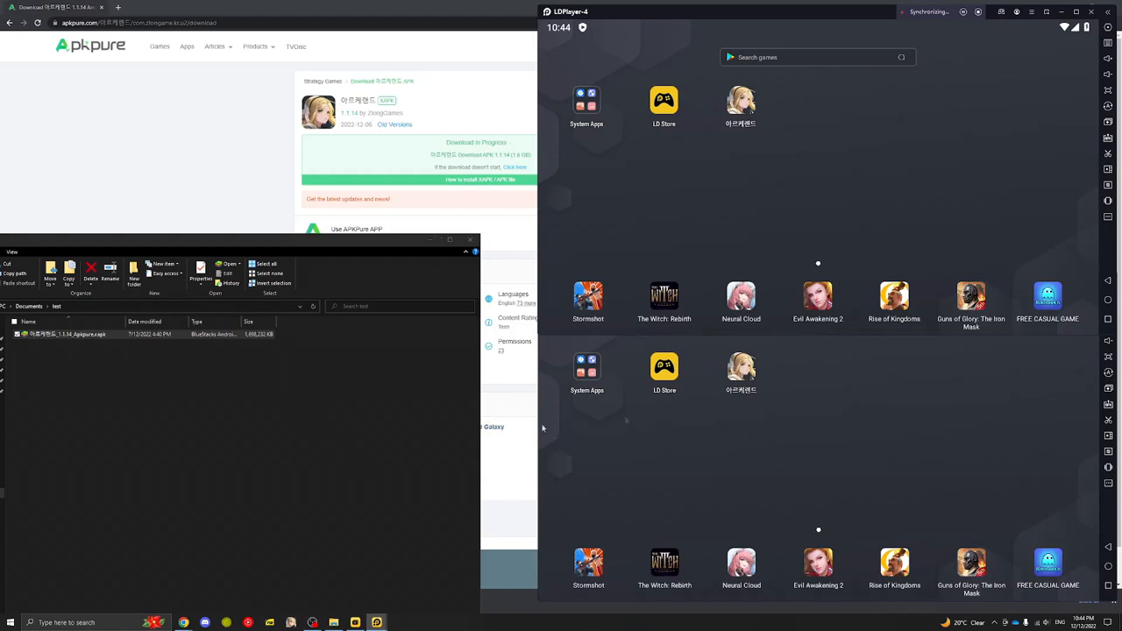
click(740, 98)
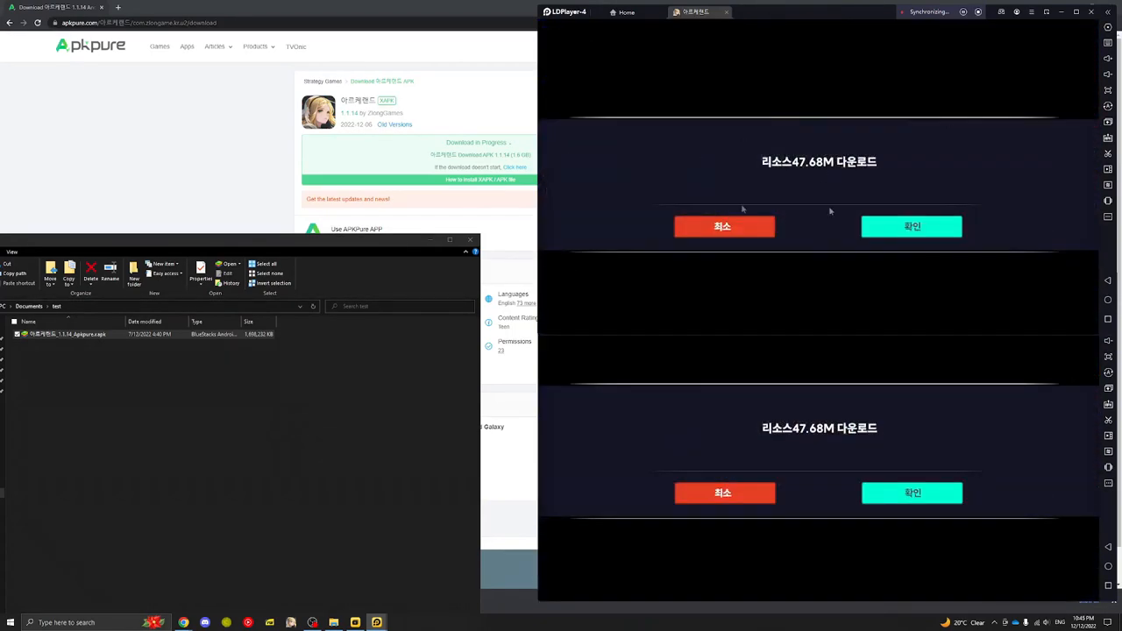
- Accept the 47.68M download, agree to the terms, log in as a guest and dismiss the announcements
click(912, 226)
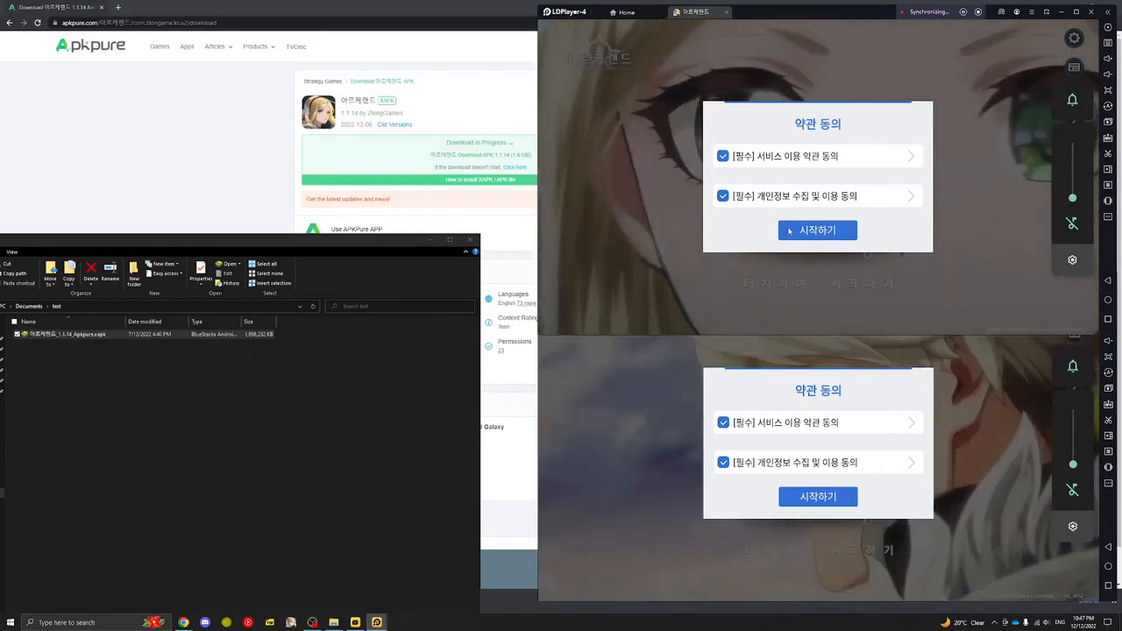
click(817, 230)
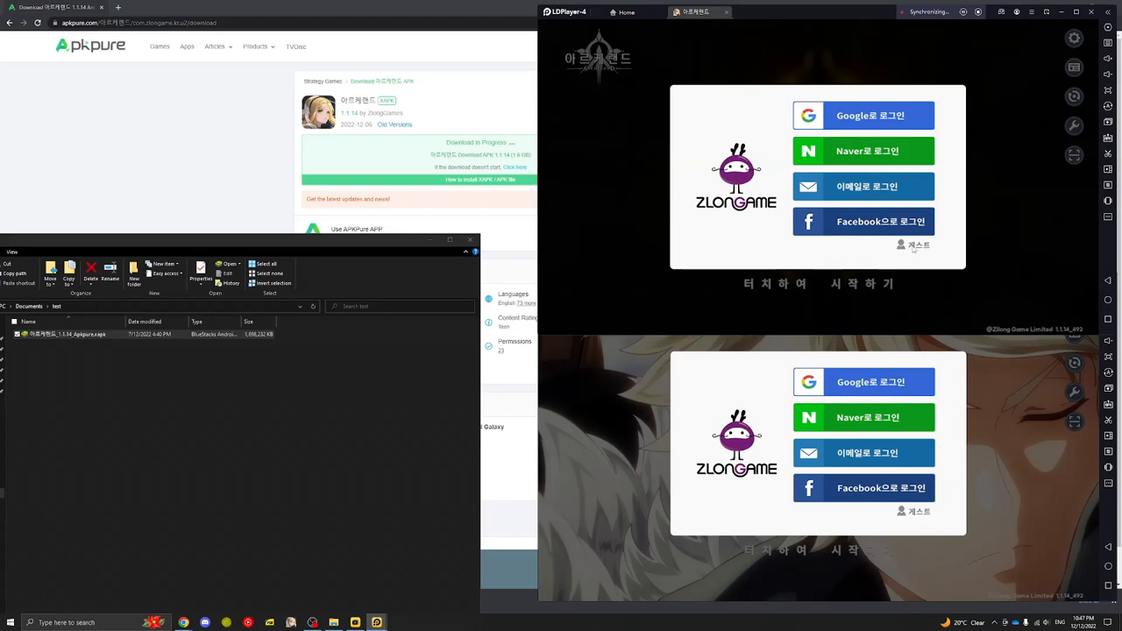
click(916, 245)
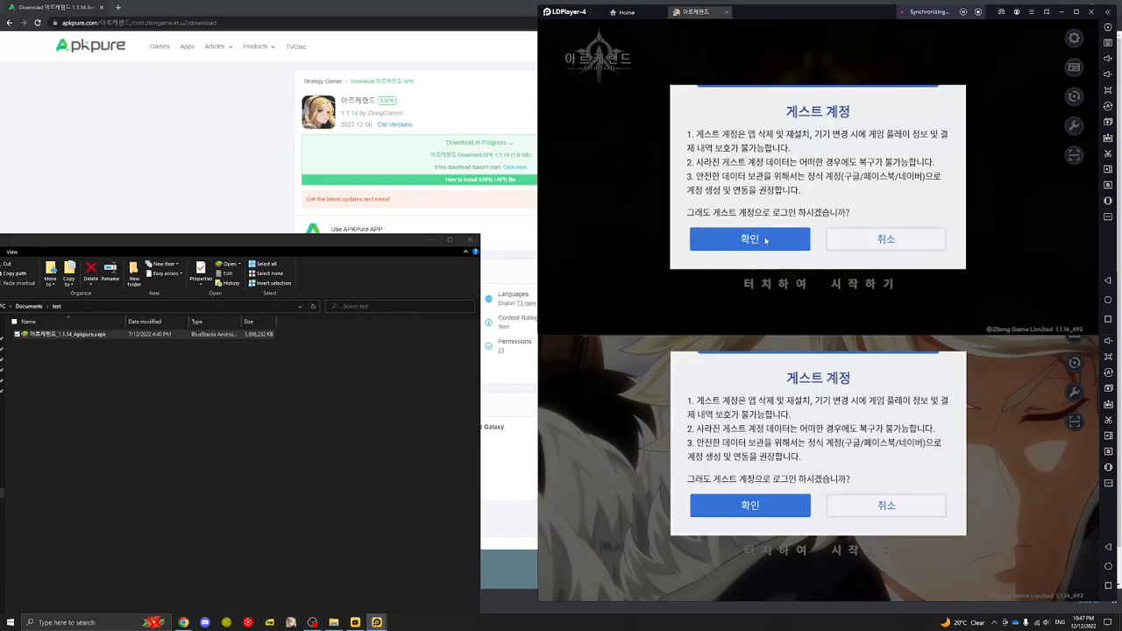
click(751, 239)
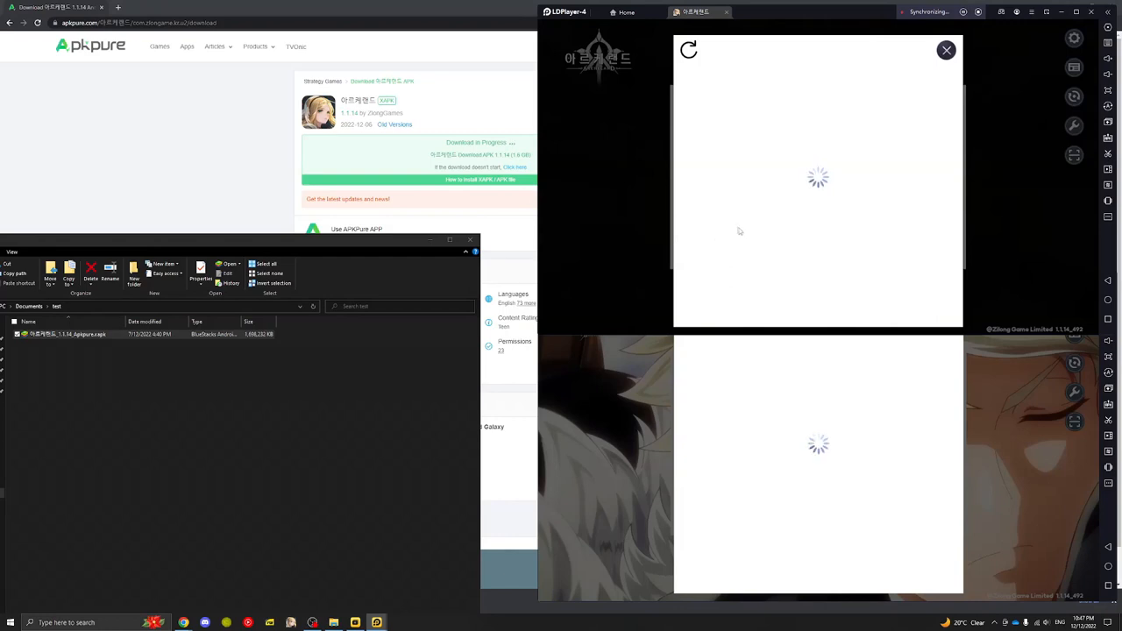
mouse_move(789, 263)
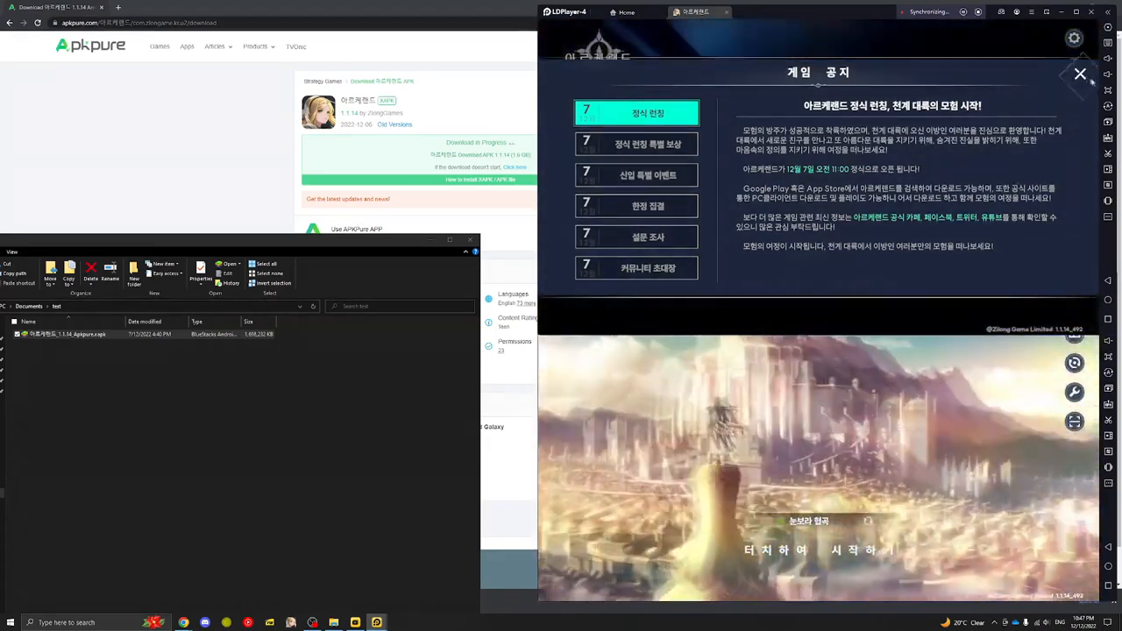
click(1073, 73)
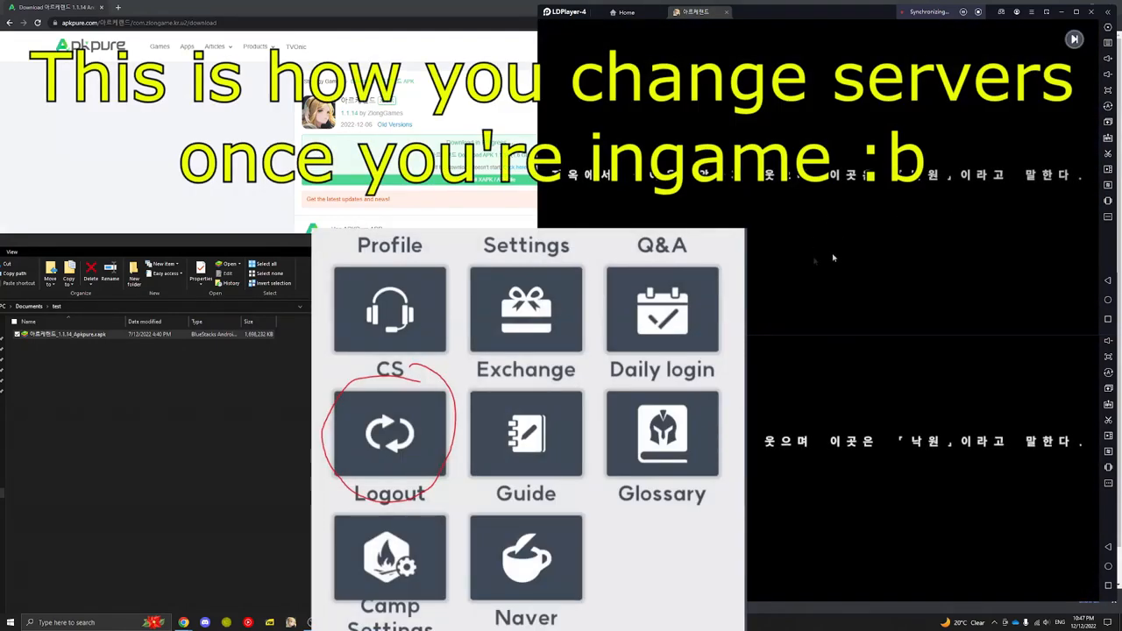
mouse_move(582, 126)
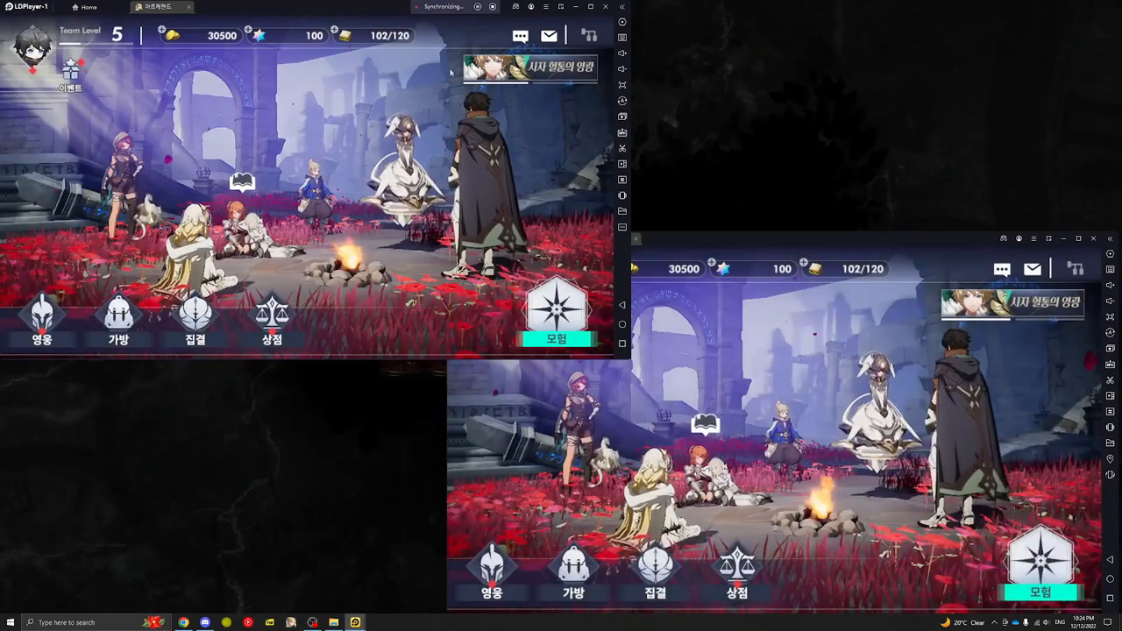
- Collect all mail rewards and pull a 10x summon on the limited swordswoman banner
click(551, 38)
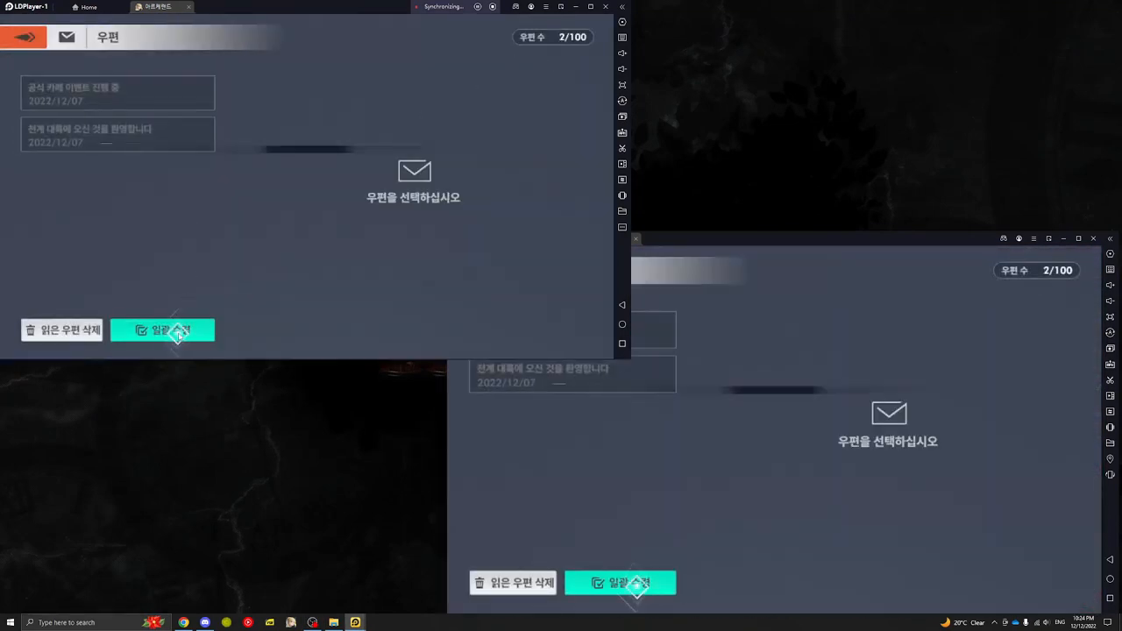
click(115, 95)
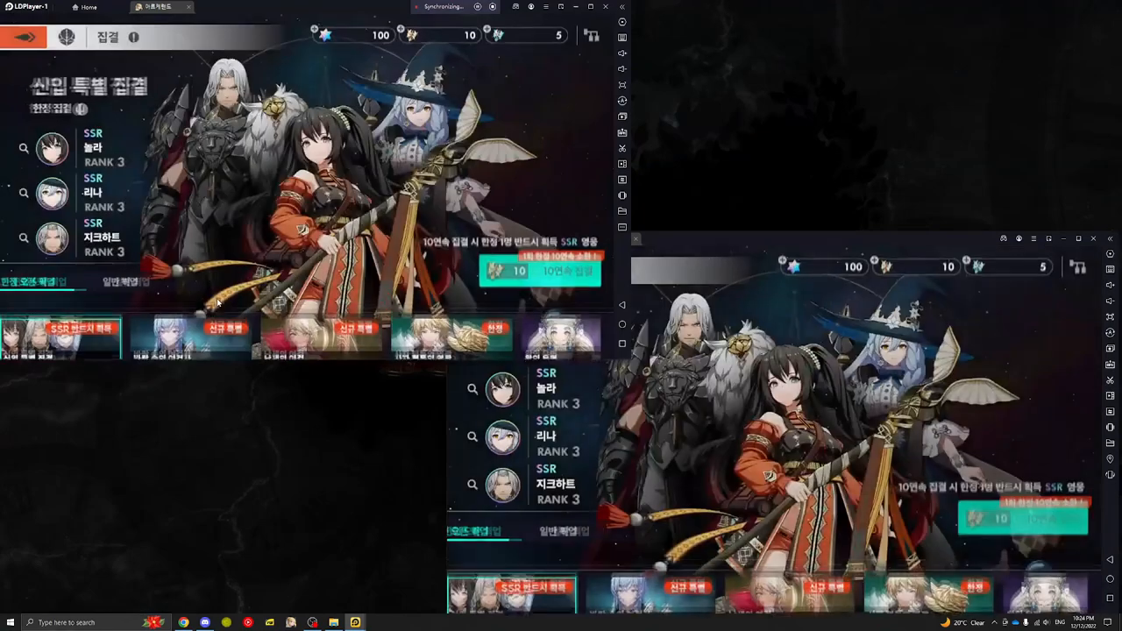
click(191, 330)
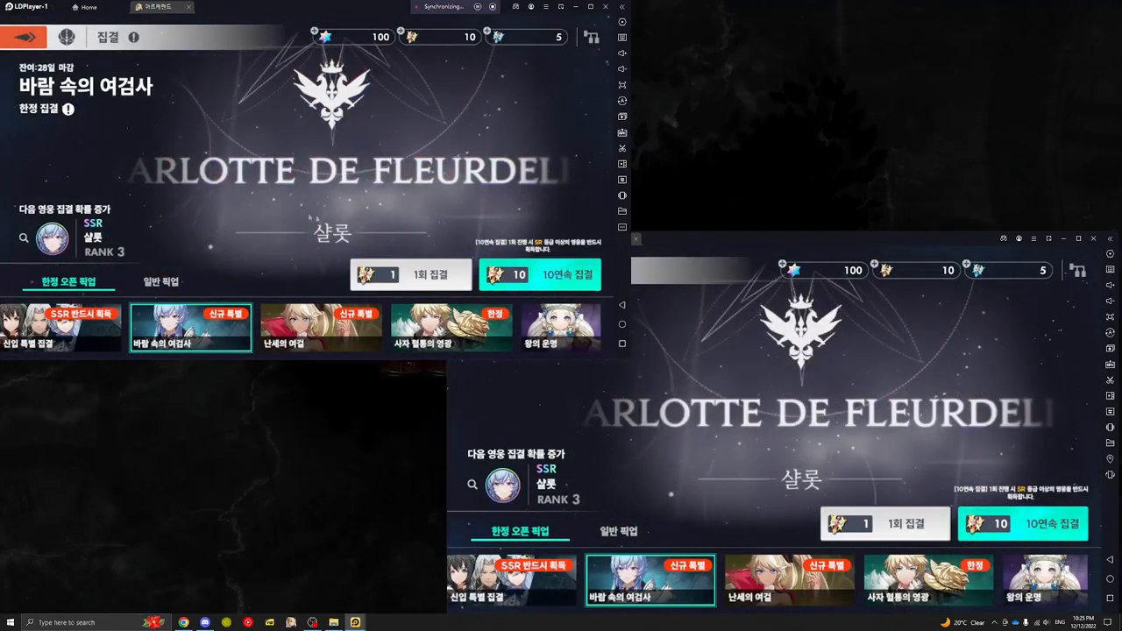
click(540, 274)
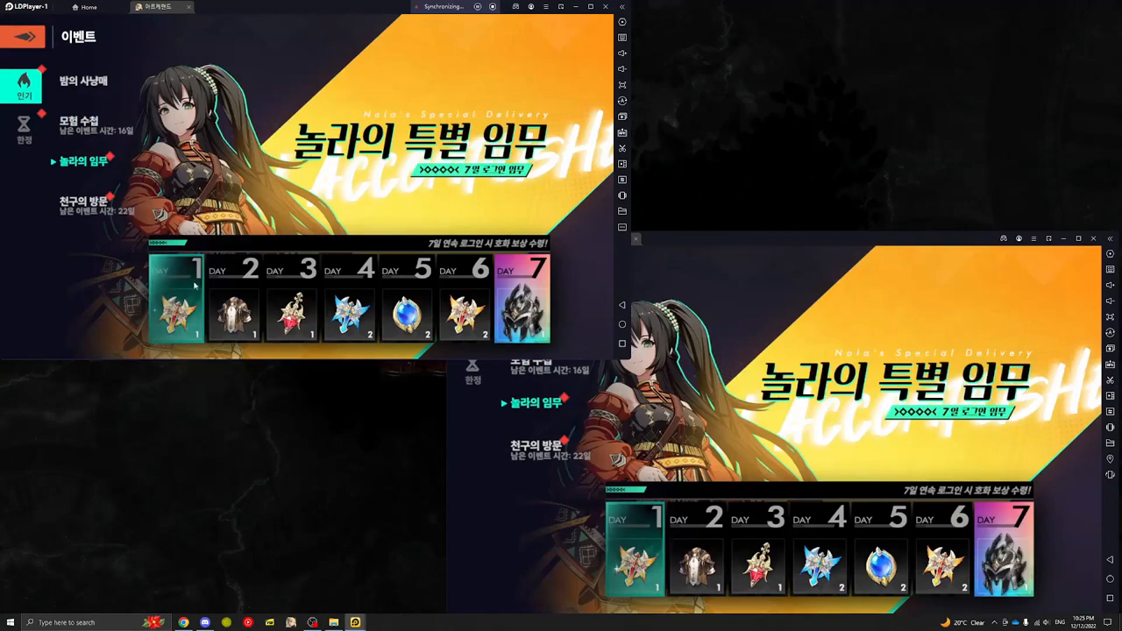
- Close the seven-day special login event page on each instance to return to camp
click(174, 312)
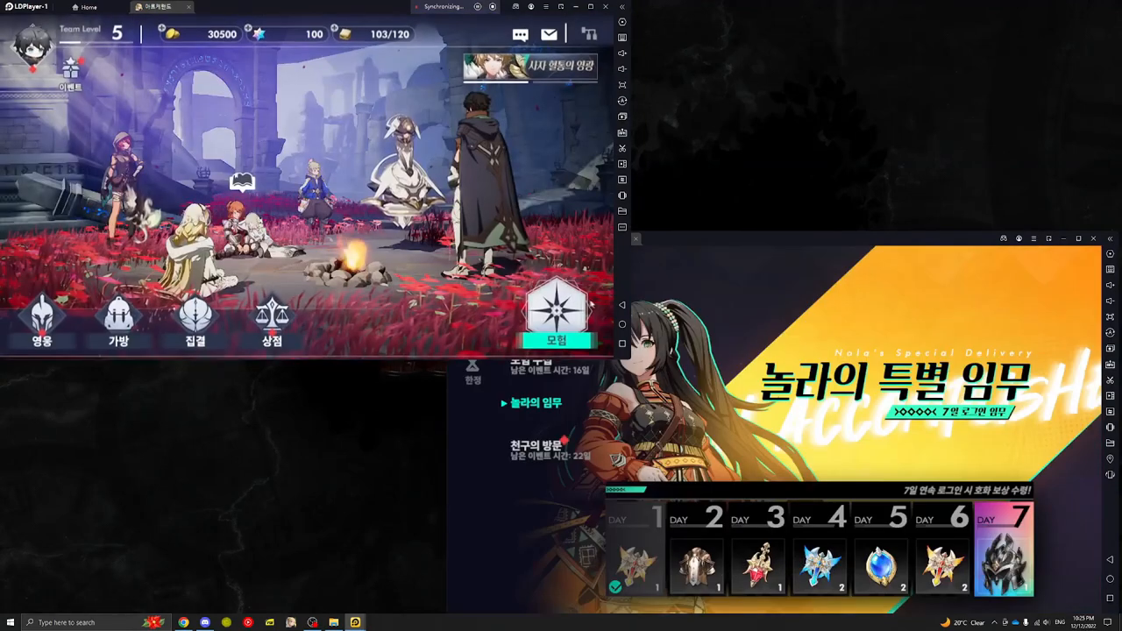
click(635, 238)
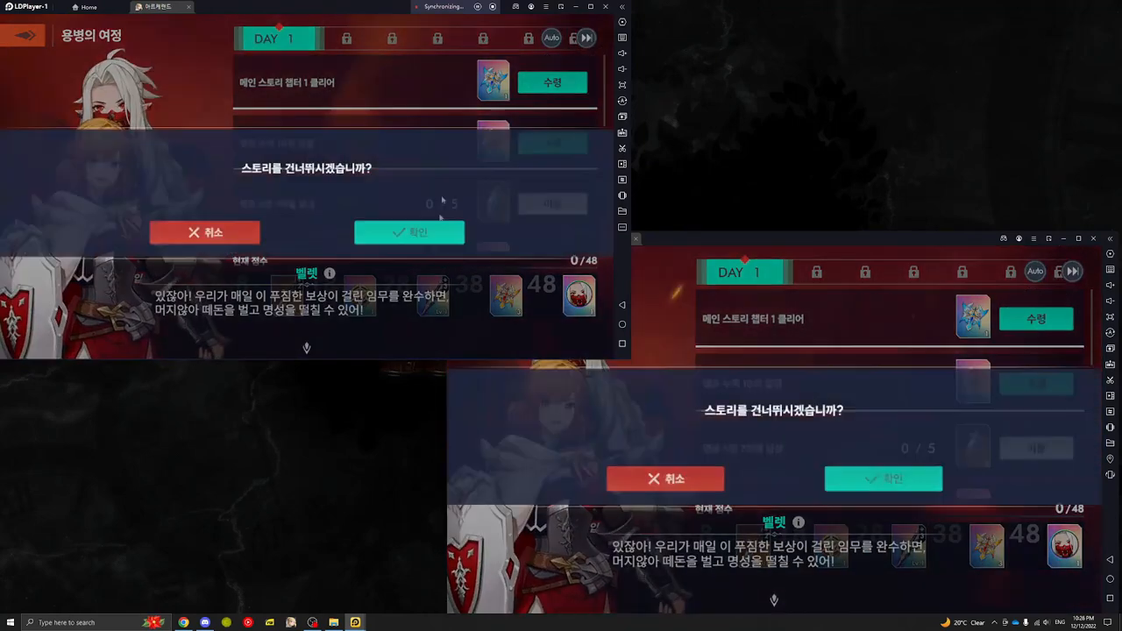
- Skip the journey story and claim the chapter 1 clear and 10 hero summons mission rewards
click(411, 231)
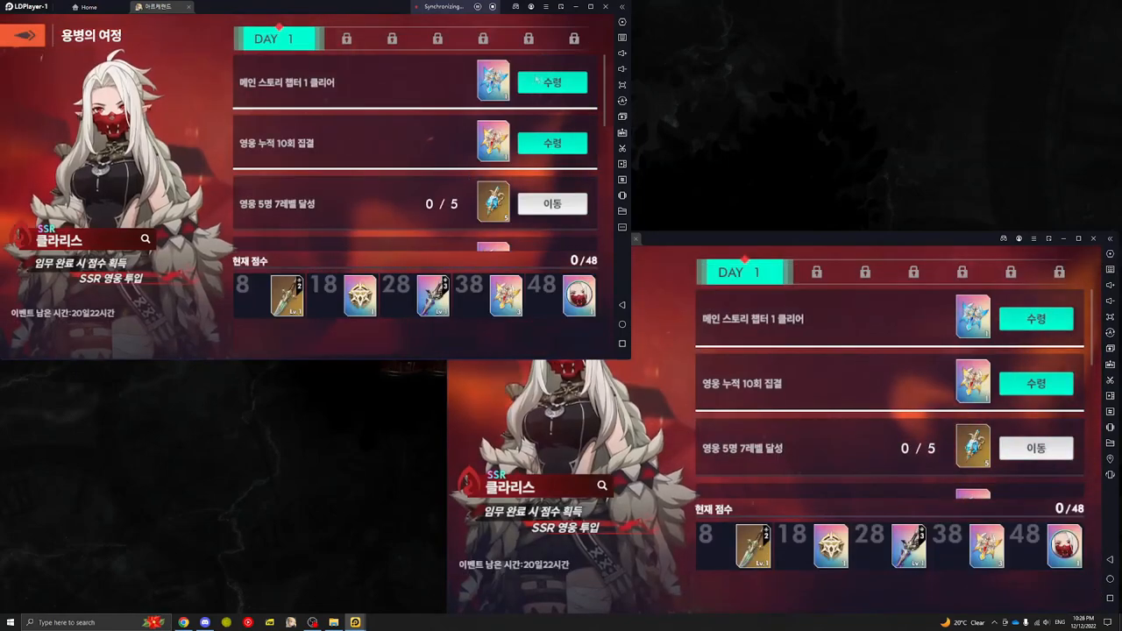
click(554, 83)
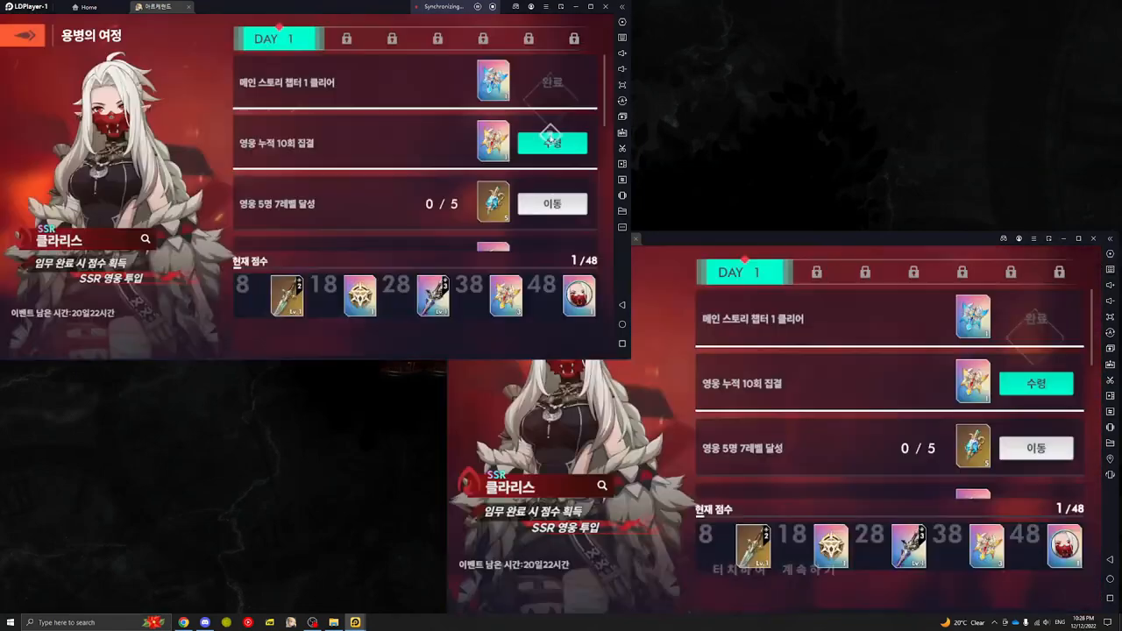
click(553, 142)
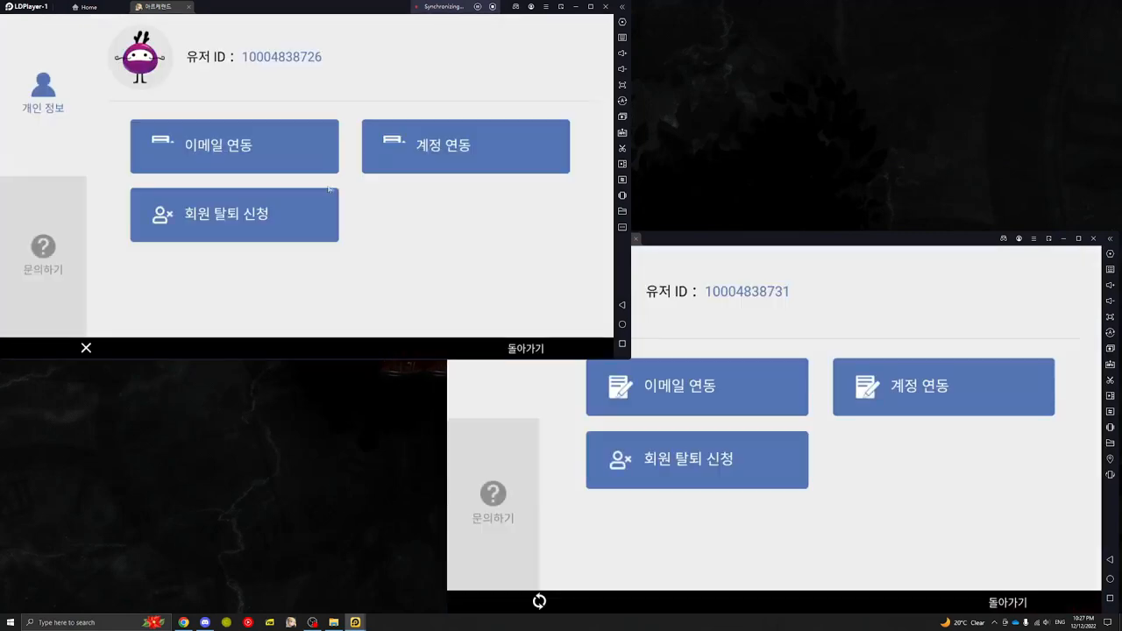
- View the Google/Naver/Facebook linking options, then bring up the email linking form
click(466, 146)
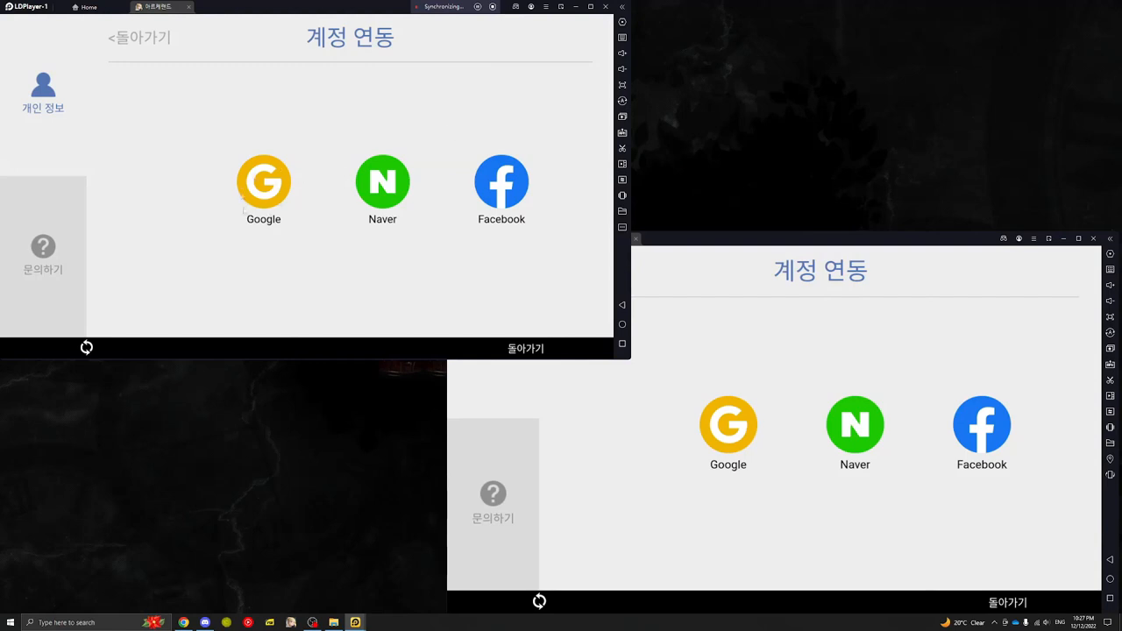
mouse_move(235, 154)
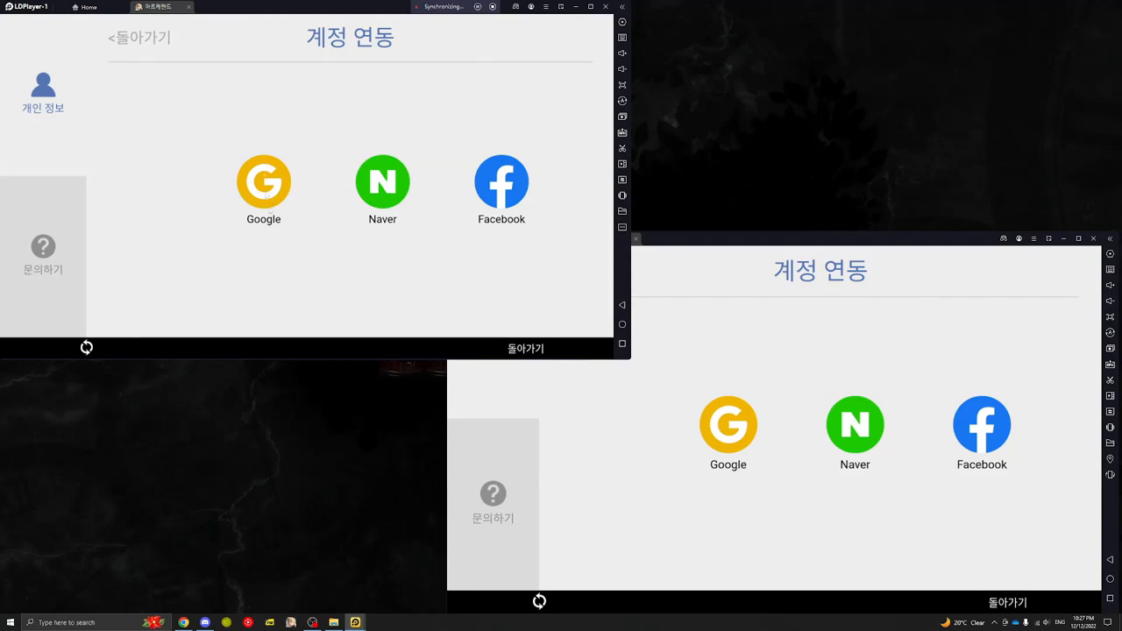
mouse_move(484, 270)
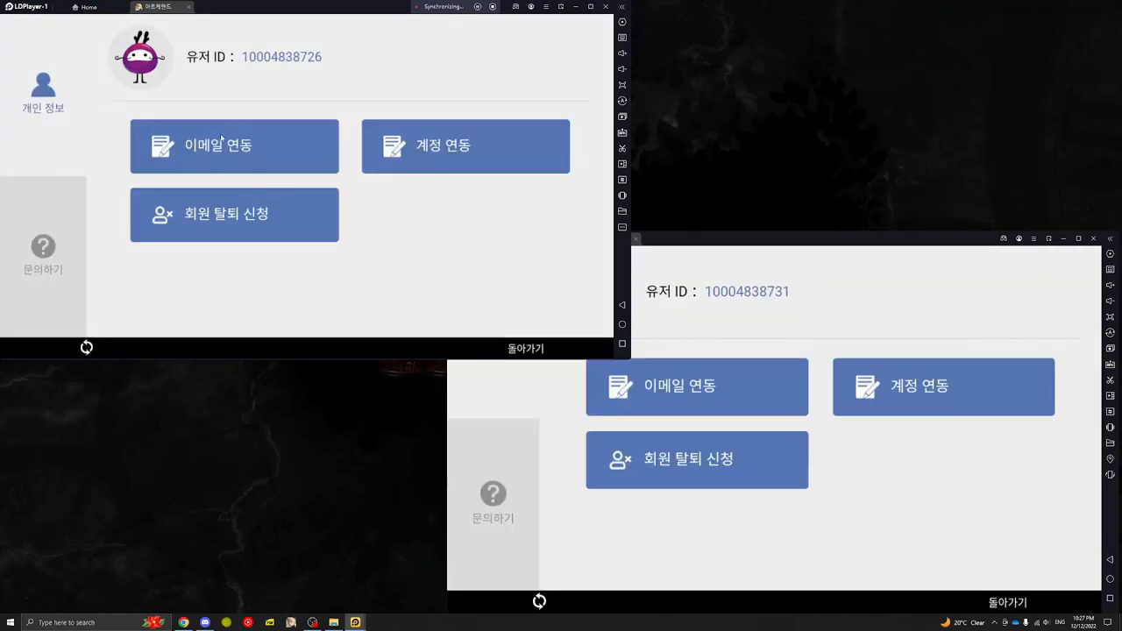
click(235, 146)
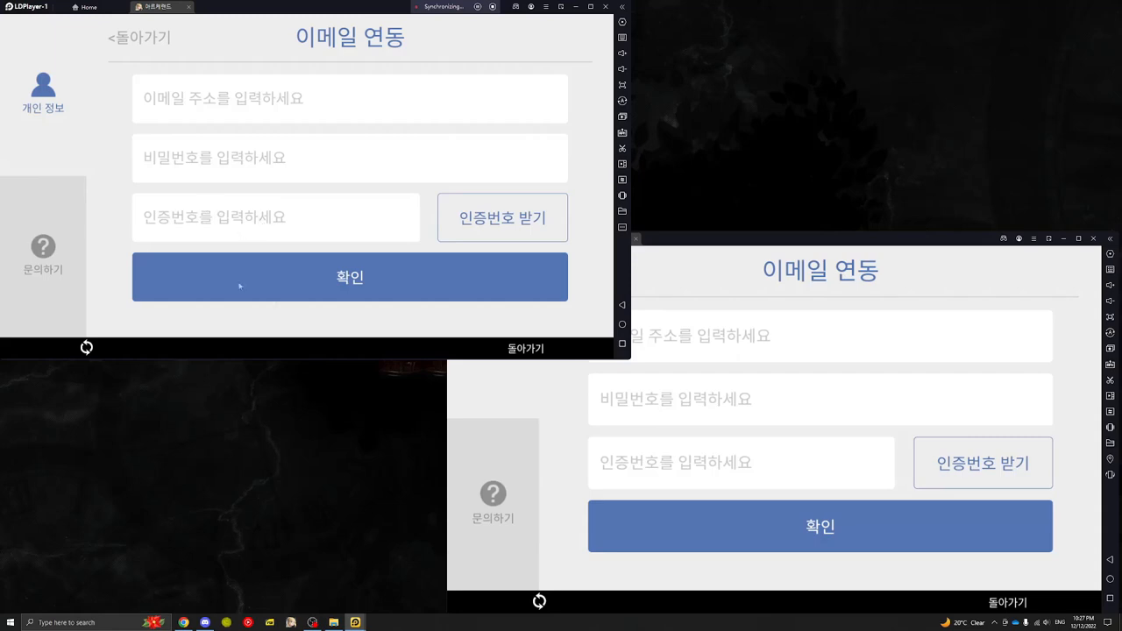
mouse_move(528, 328)
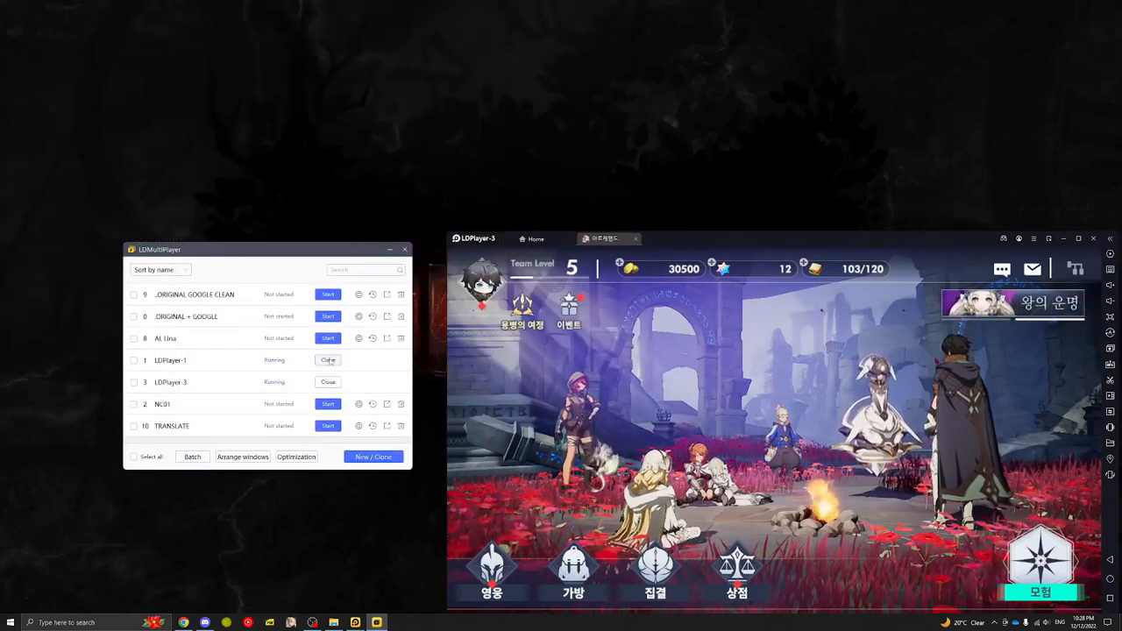
- Close the running game instances with confirmation and start creating a new emulator instance
click(326, 362)
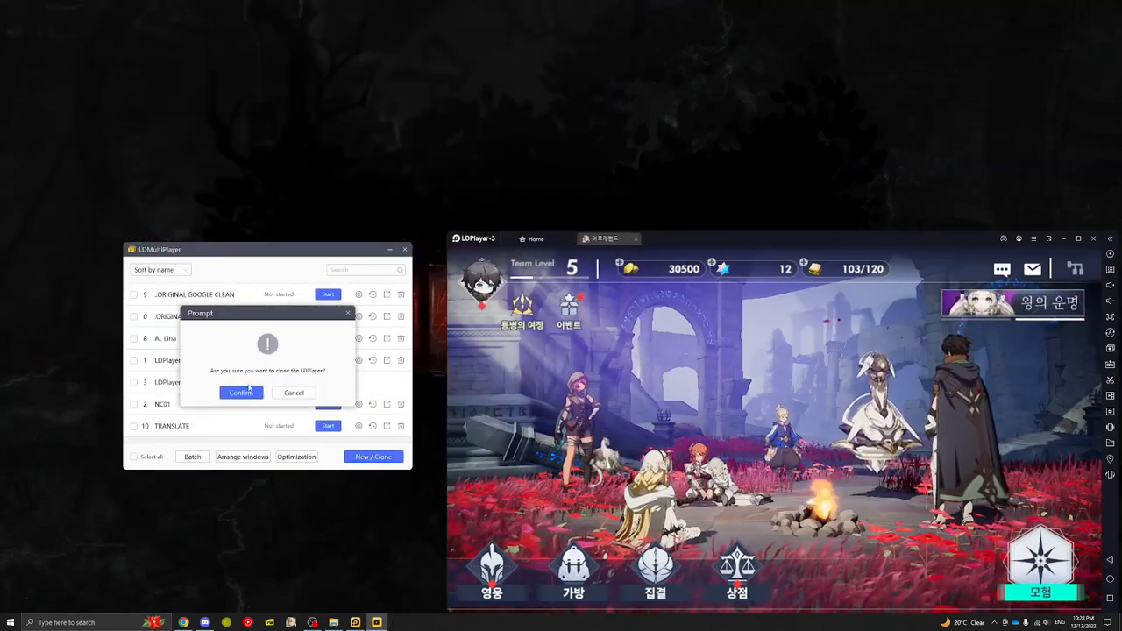
click(241, 393)
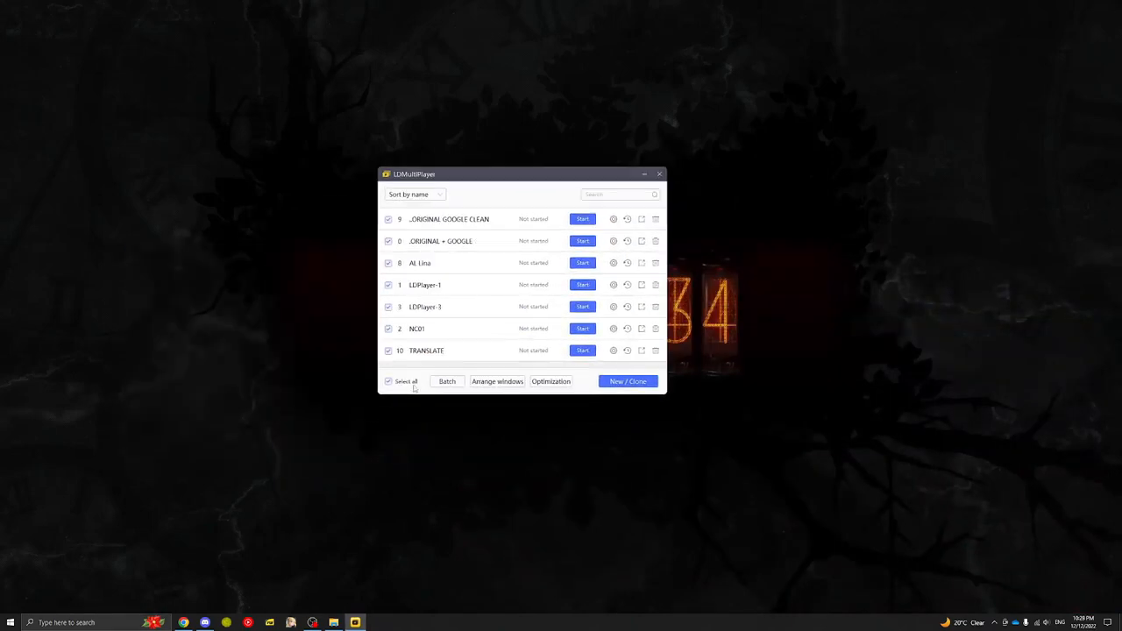
click(389, 382)
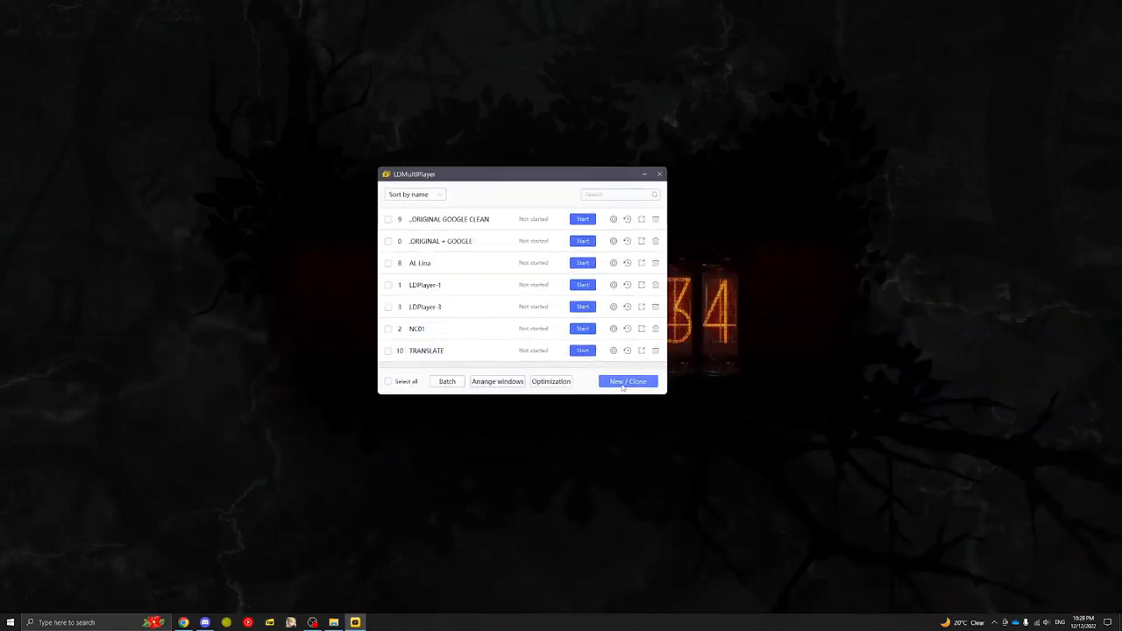
click(628, 382)
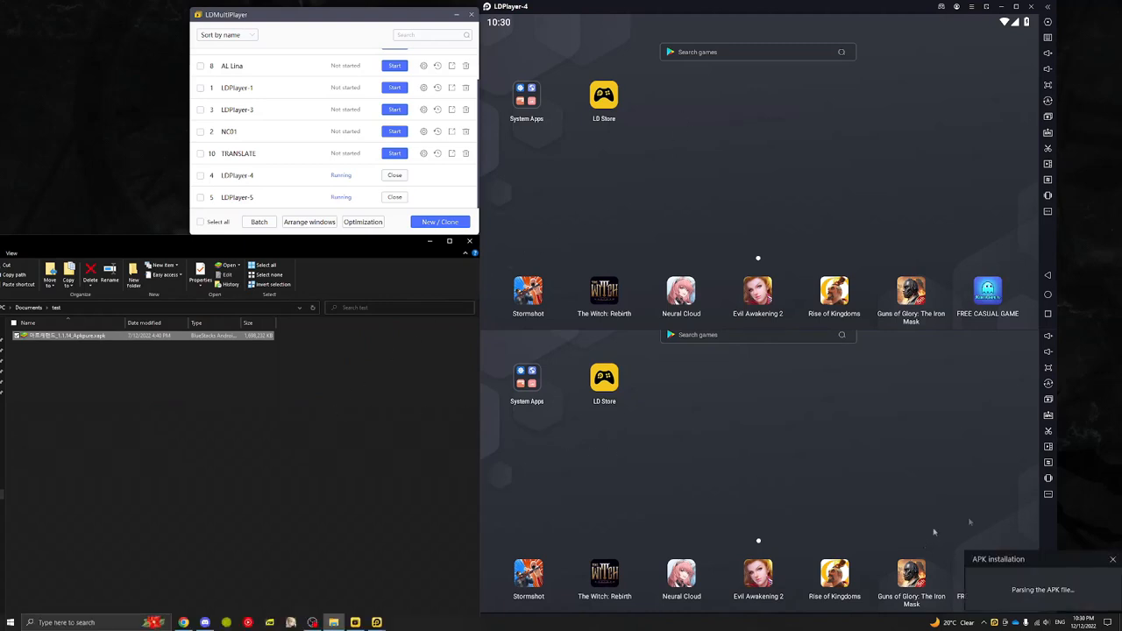
mouse_move(731, 426)
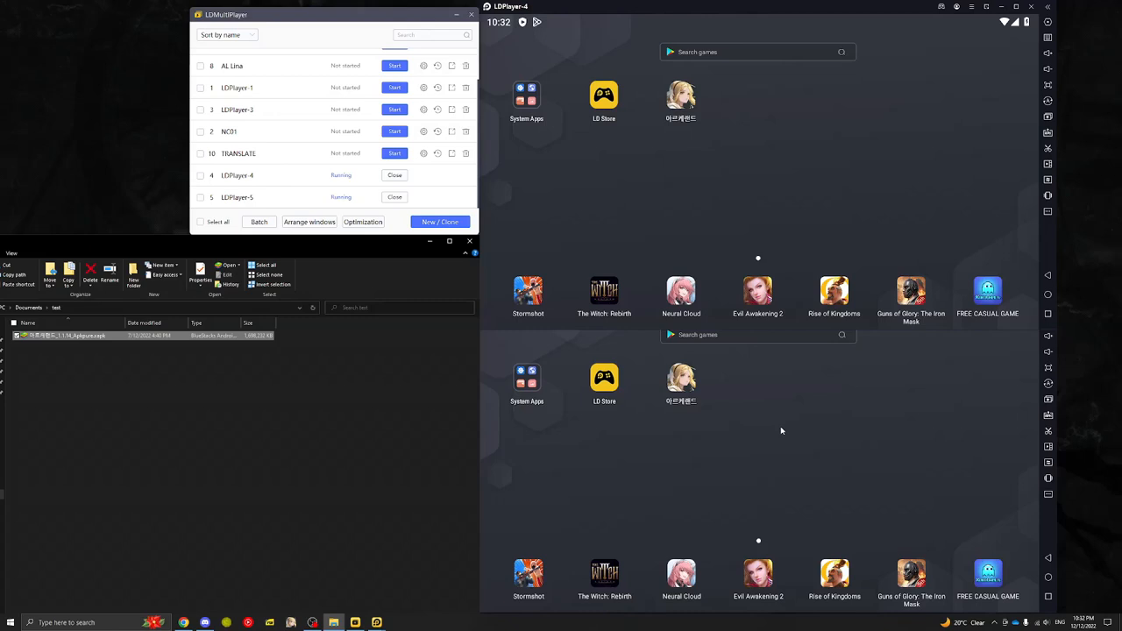
mouse_move(728, 216)
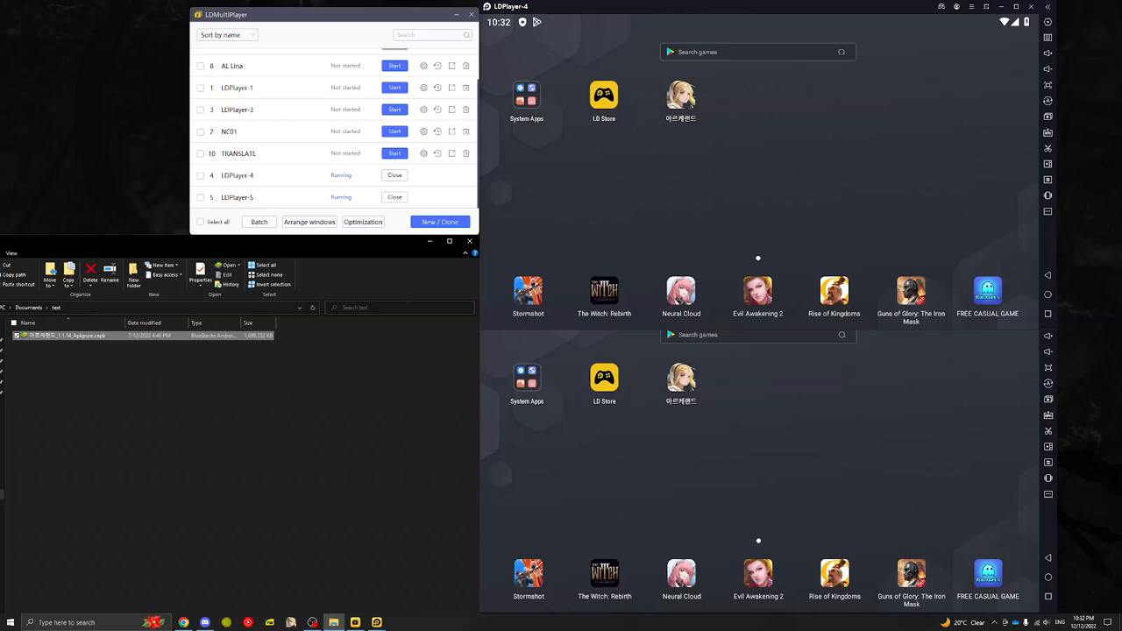
mouse_move(302, 245)
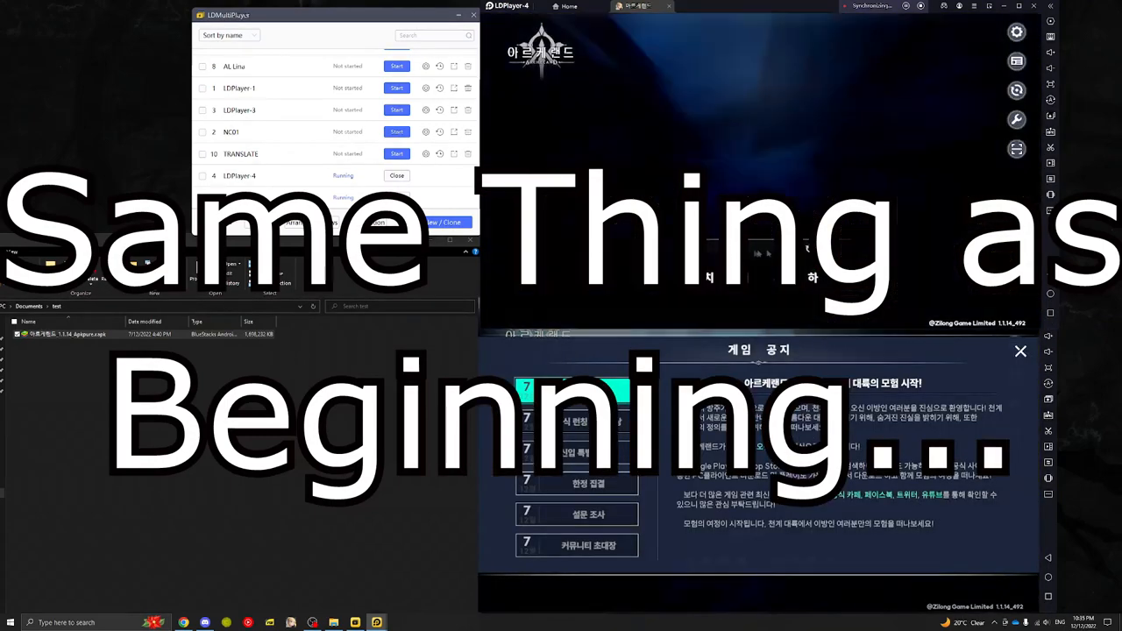
- Dismiss the game notice window to reach 아르케랜드's touch-to-start title screen
click(1020, 351)
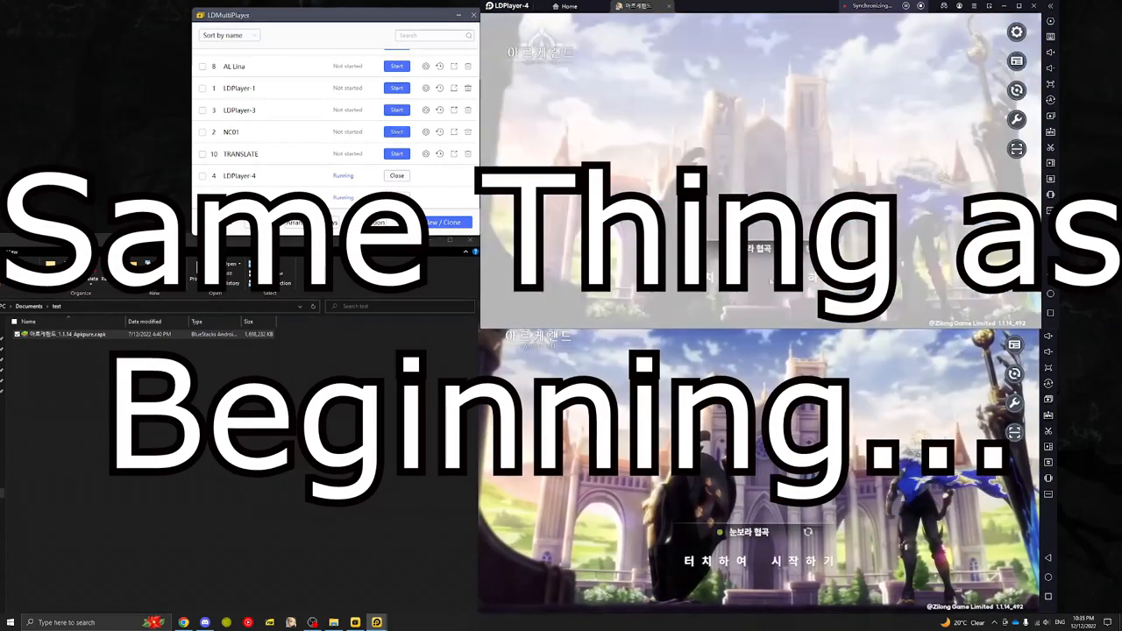